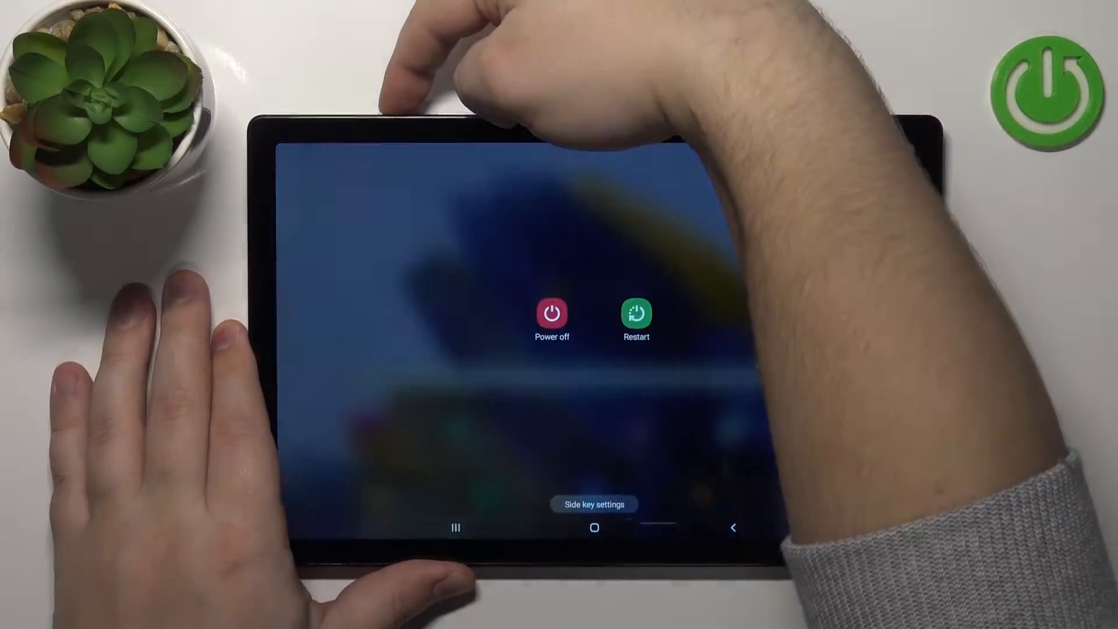
Choose Power off in the side key power menu to prompt 'Tap again to turn off'.
click(552, 314)
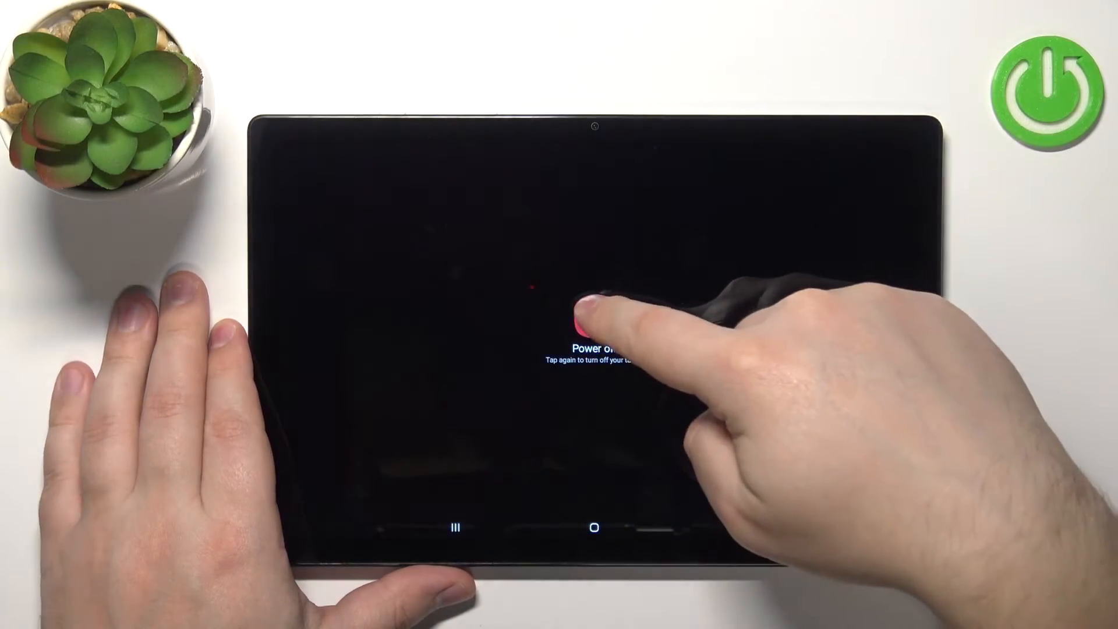